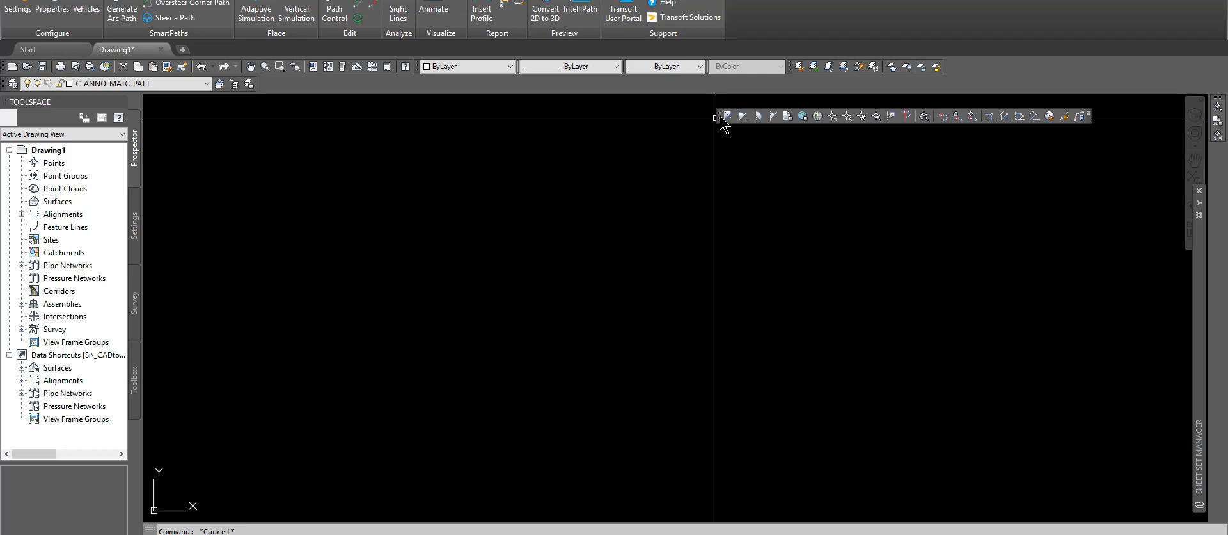
mouse_move(723, 116)
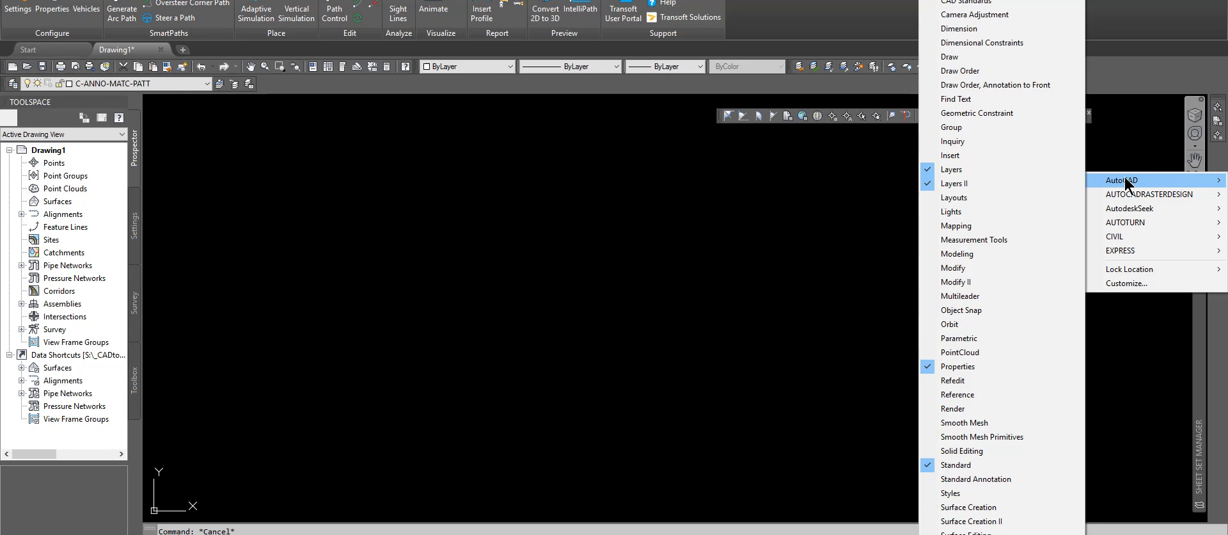
mouse_move(1114, 237)
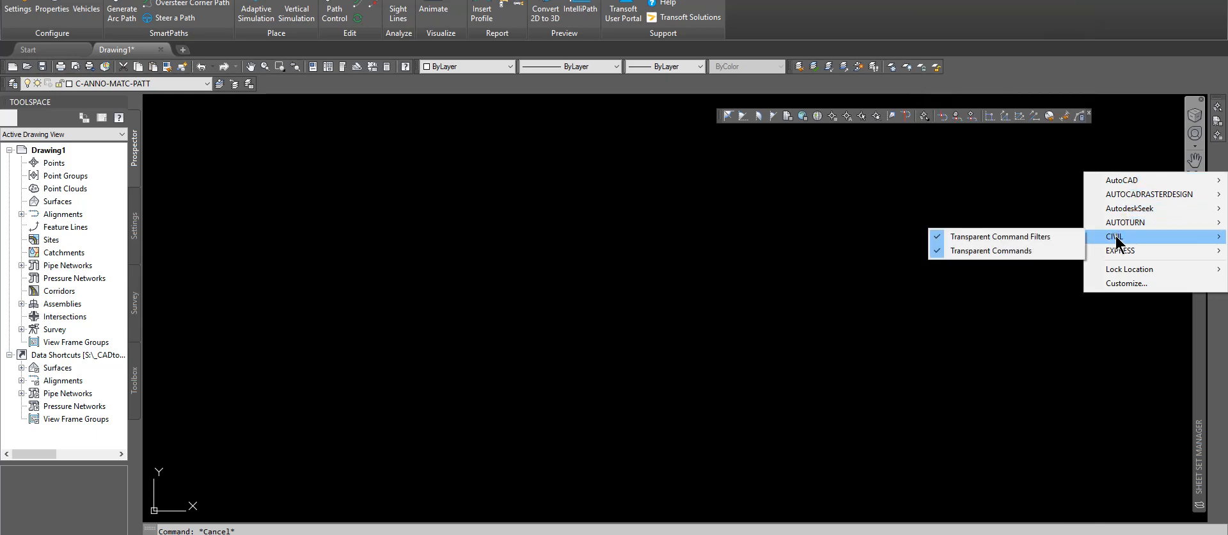
mouse_move(1034, 251)
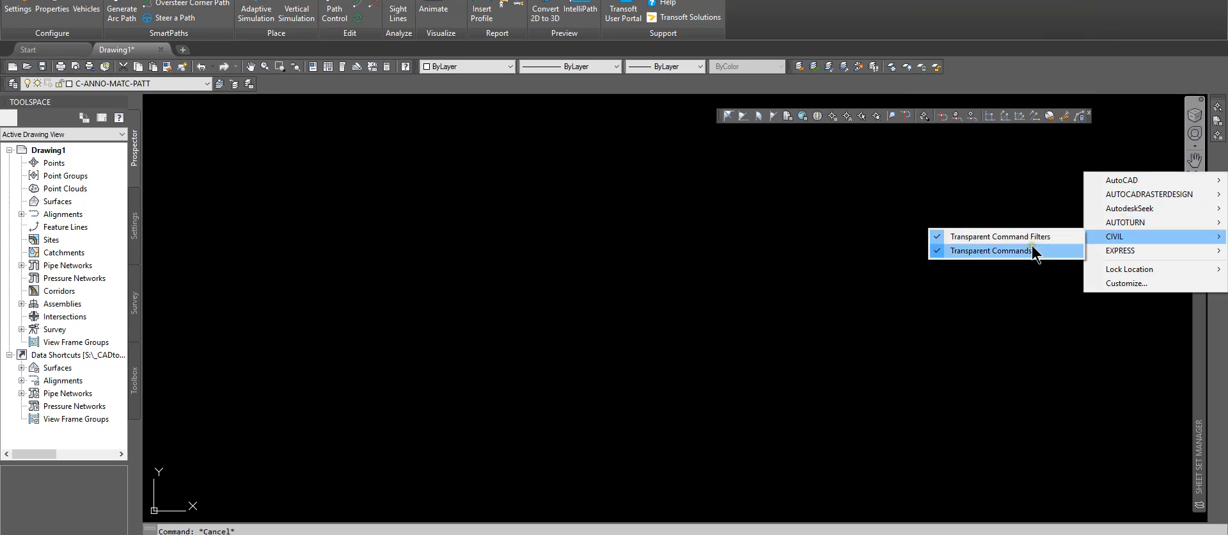
mouse_move(973, 259)
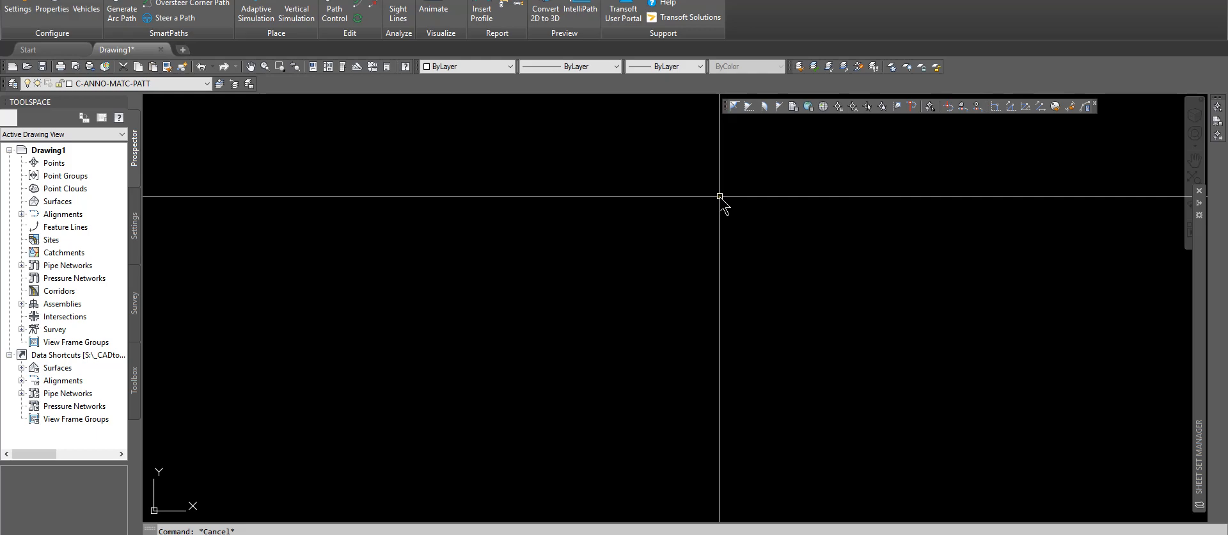
mouse_move(733, 105)
type("E")
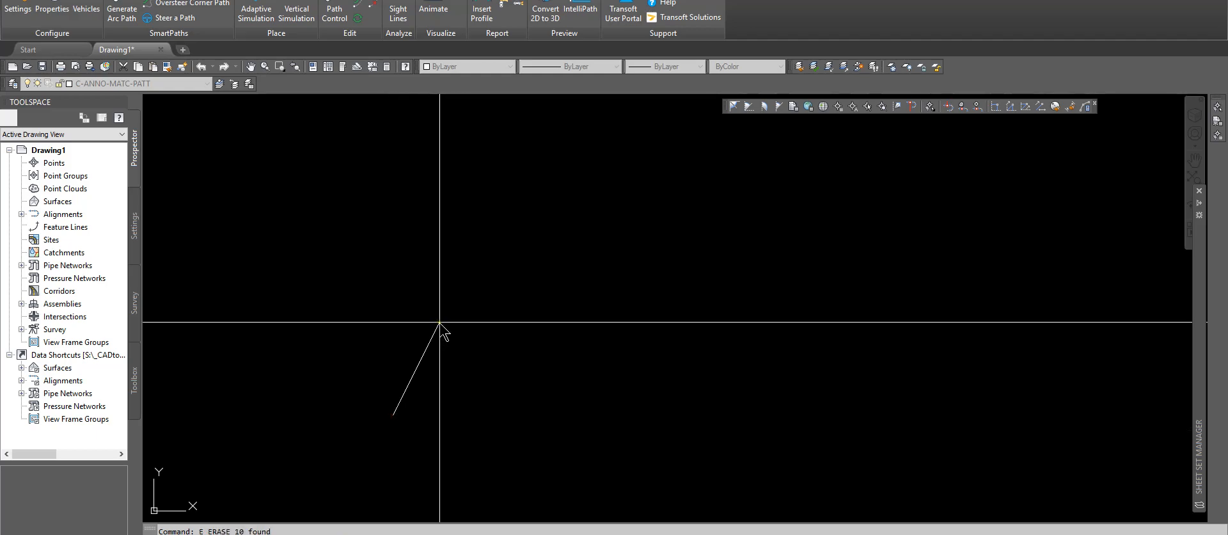
mouse_move(475, 255)
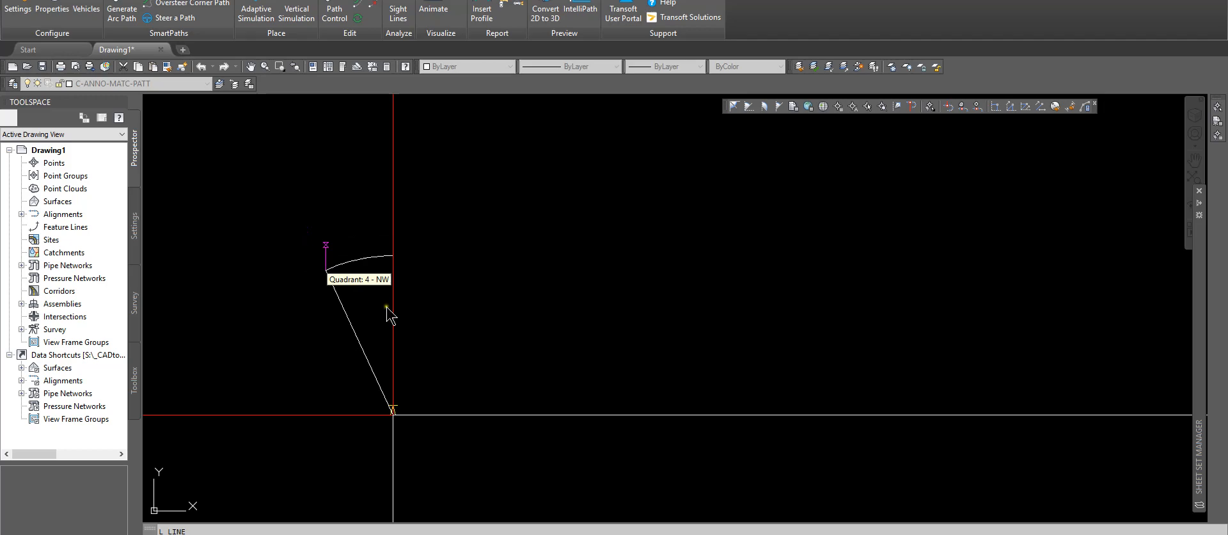
mouse_move(464, 283)
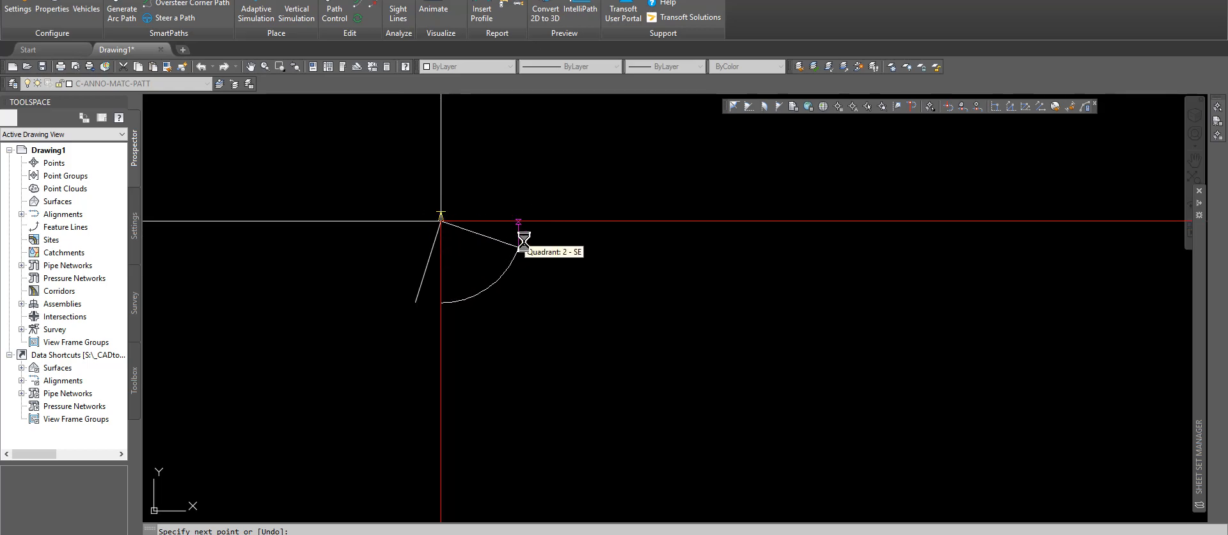
mouse_move(519, 202)
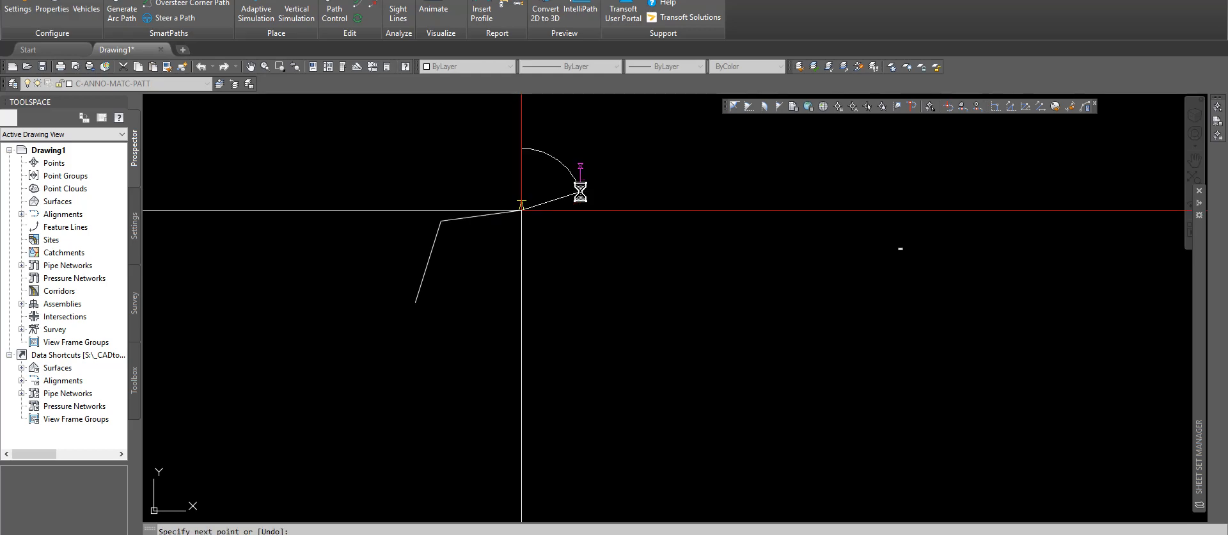
mouse_move(548, 300)
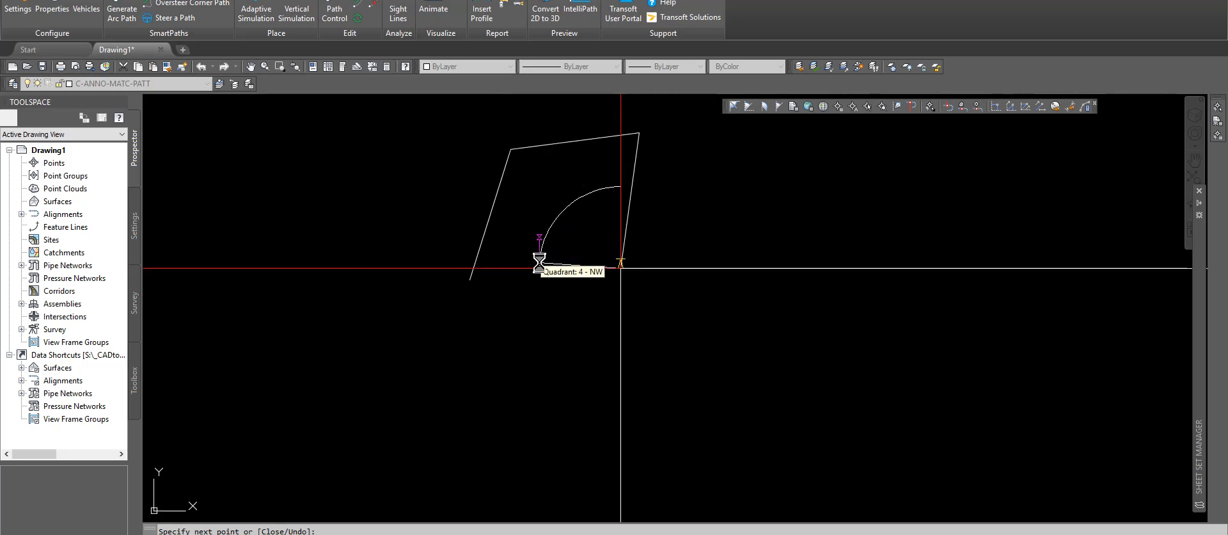
mouse_move(470, 280)
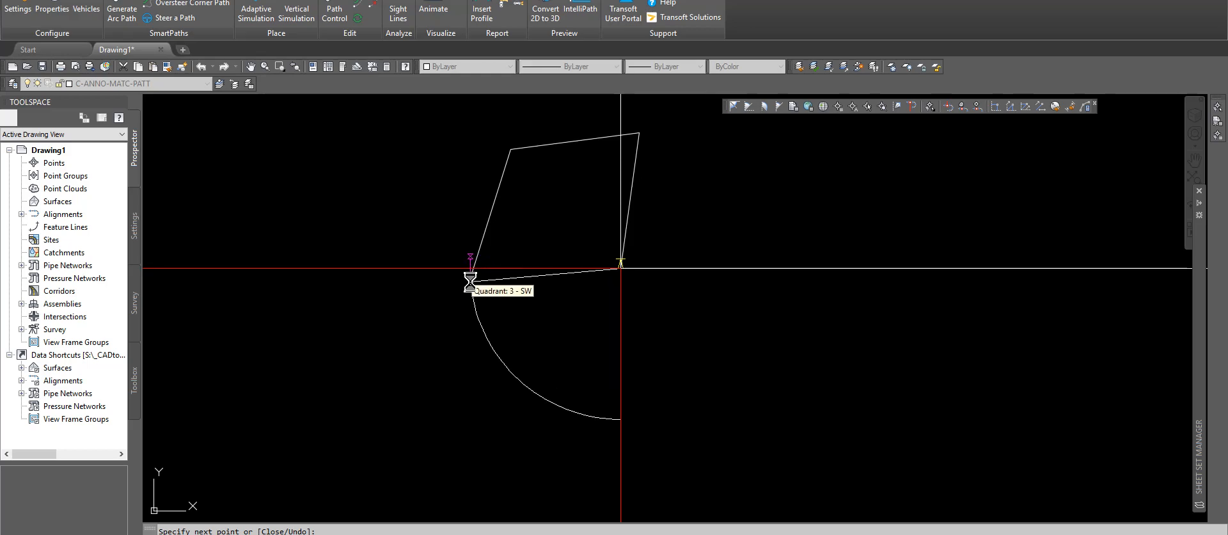
Step: End the LINE command after drawing the closing fourth side
key("Escape")
type("endc")
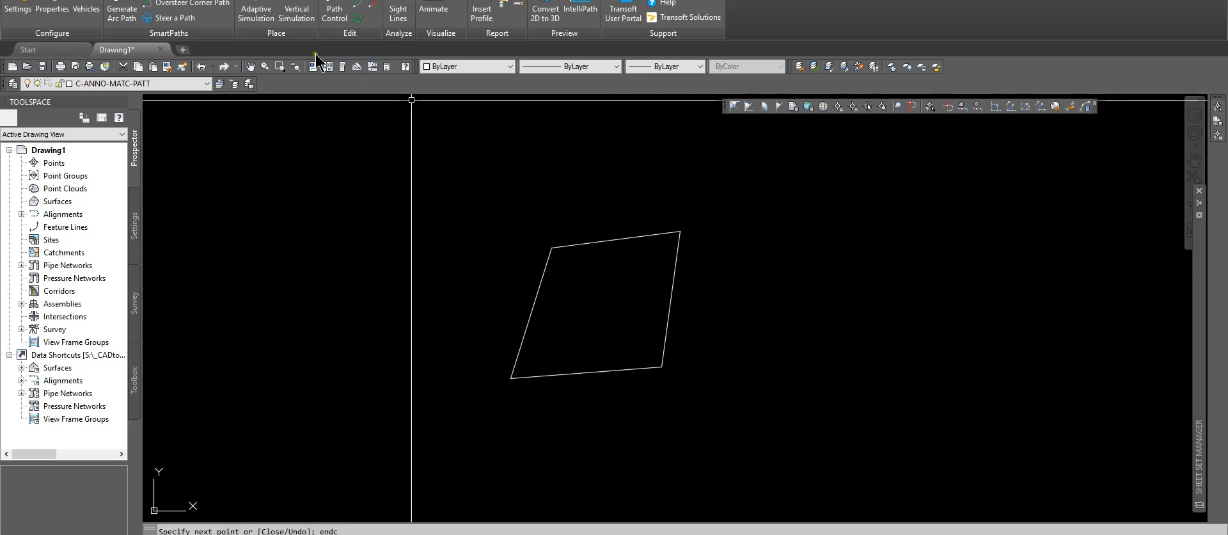
mouse_move(314, 63)
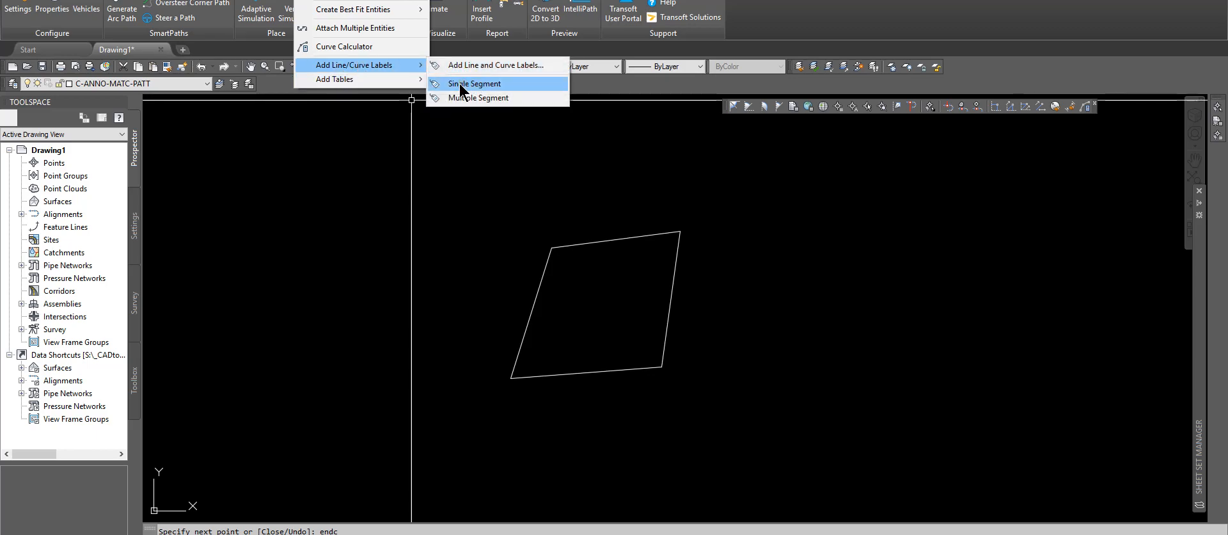
Step: Start the Single Segment line label tool to label a parcel line
left_click(473, 84)
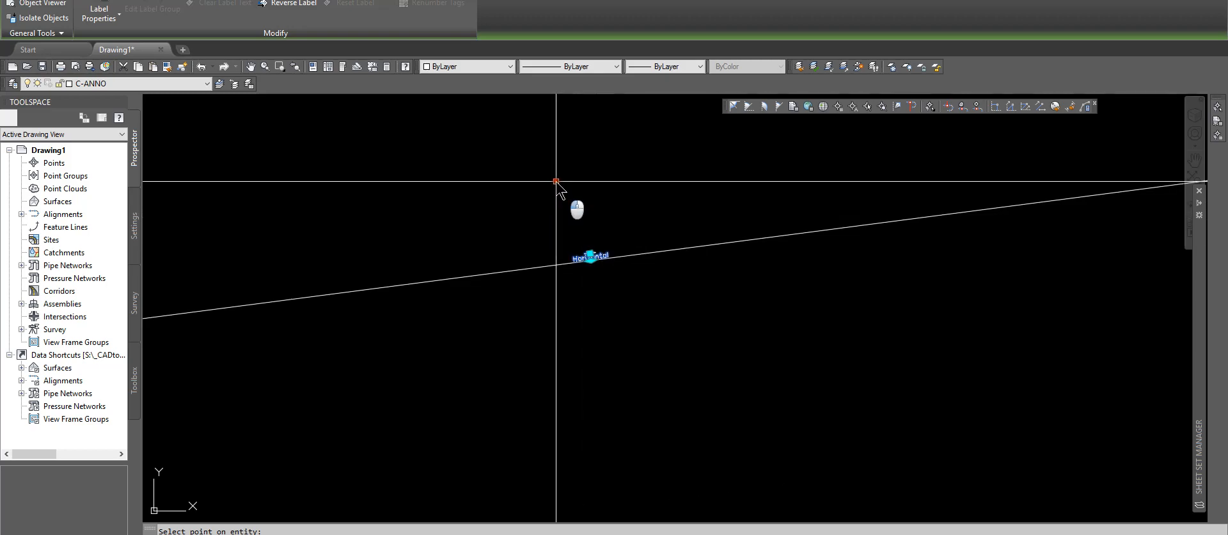
Step: Change the top line's label style to Bearing over Distance
right_click(575, 270)
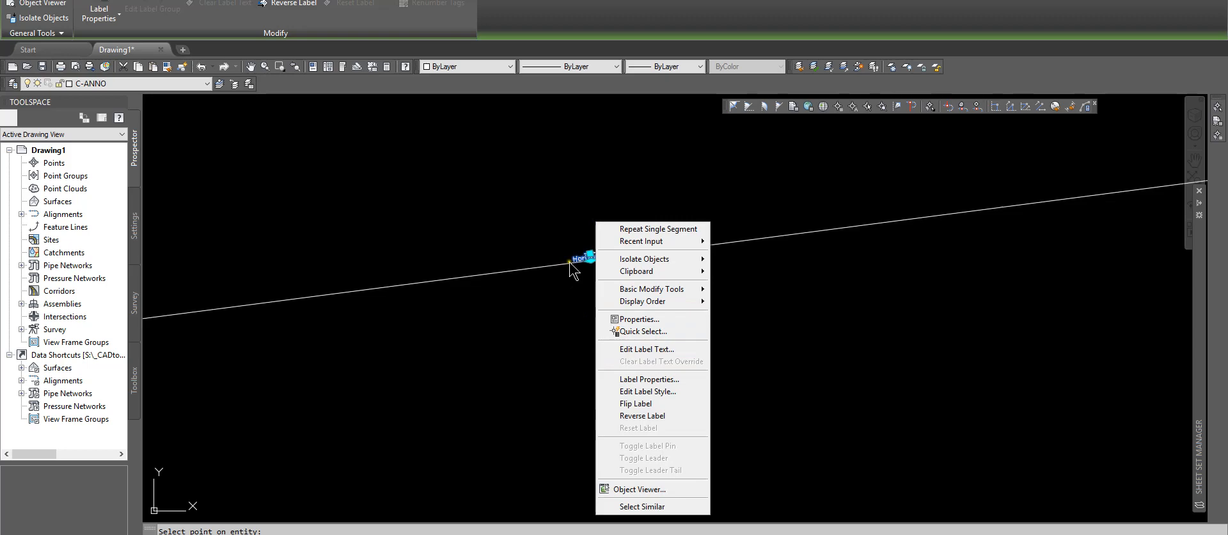
mouse_move(647, 391)
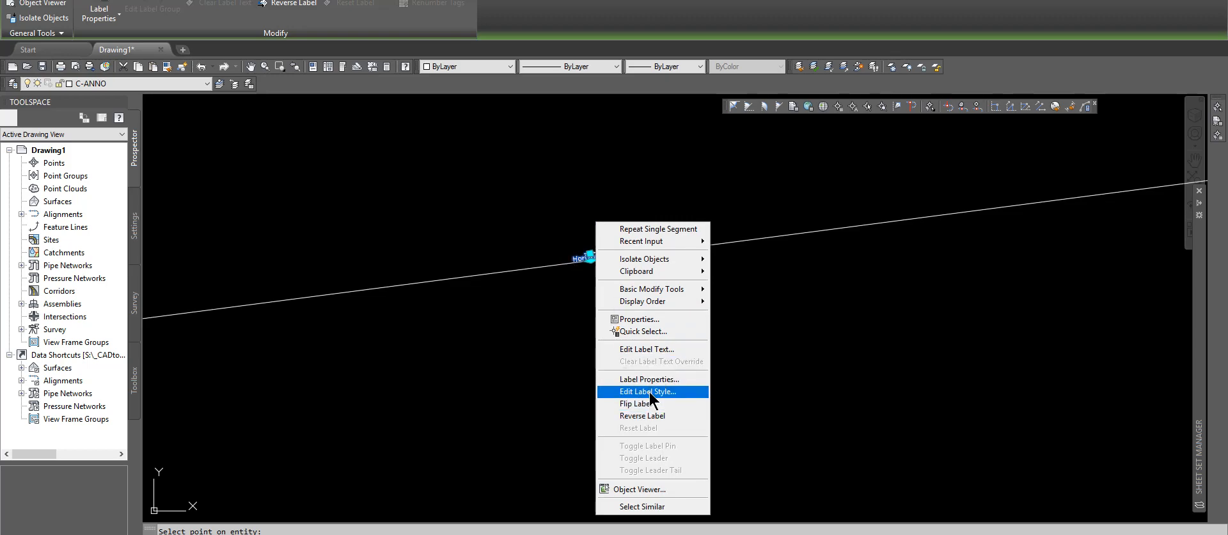
left_click(641, 391)
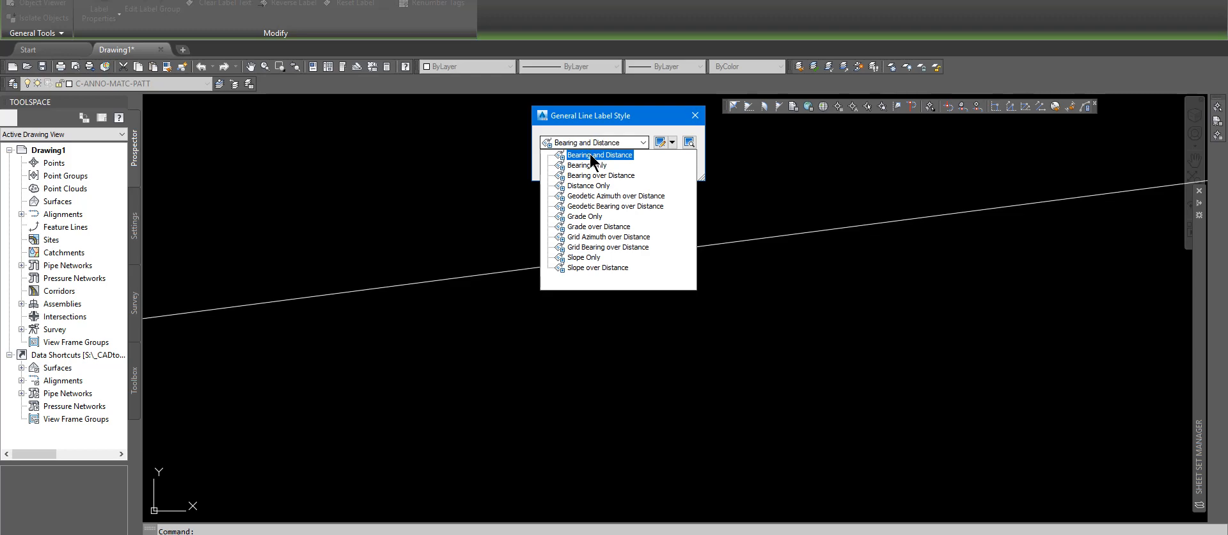
left_click(601, 175)
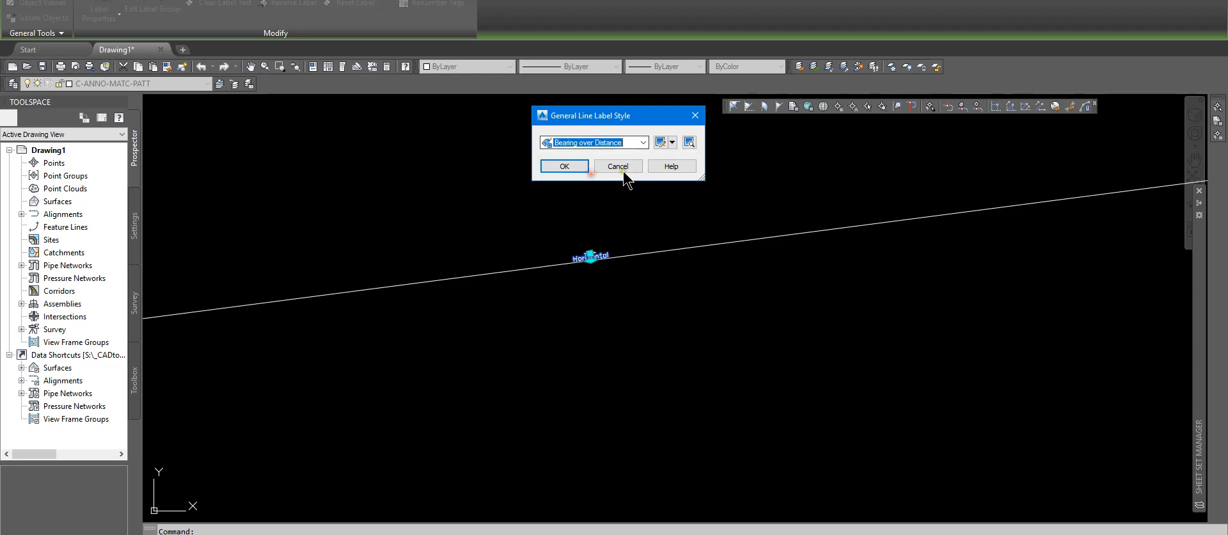
left_click(563, 166)
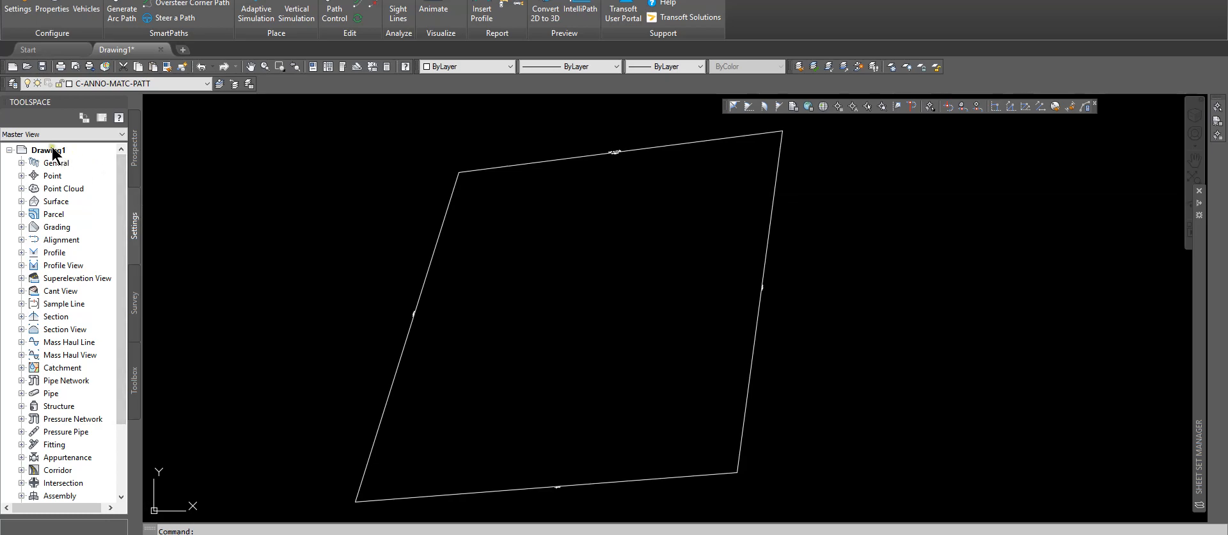
Step: Set Drawing1's scale to 1" = 200' in Edit Drawing Settings
right_click(46, 149)
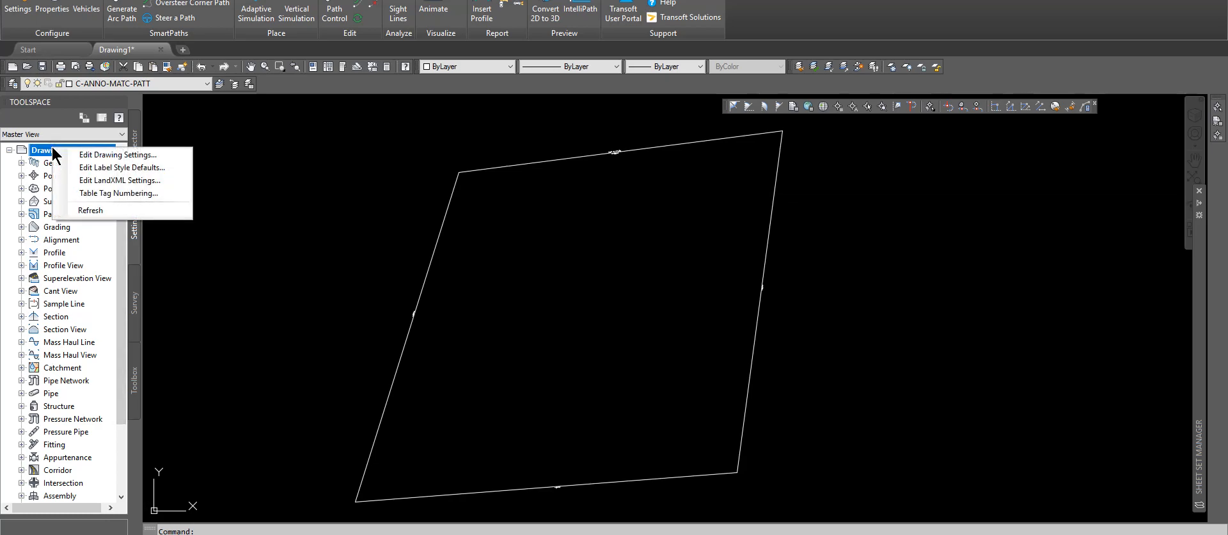
mouse_move(118, 155)
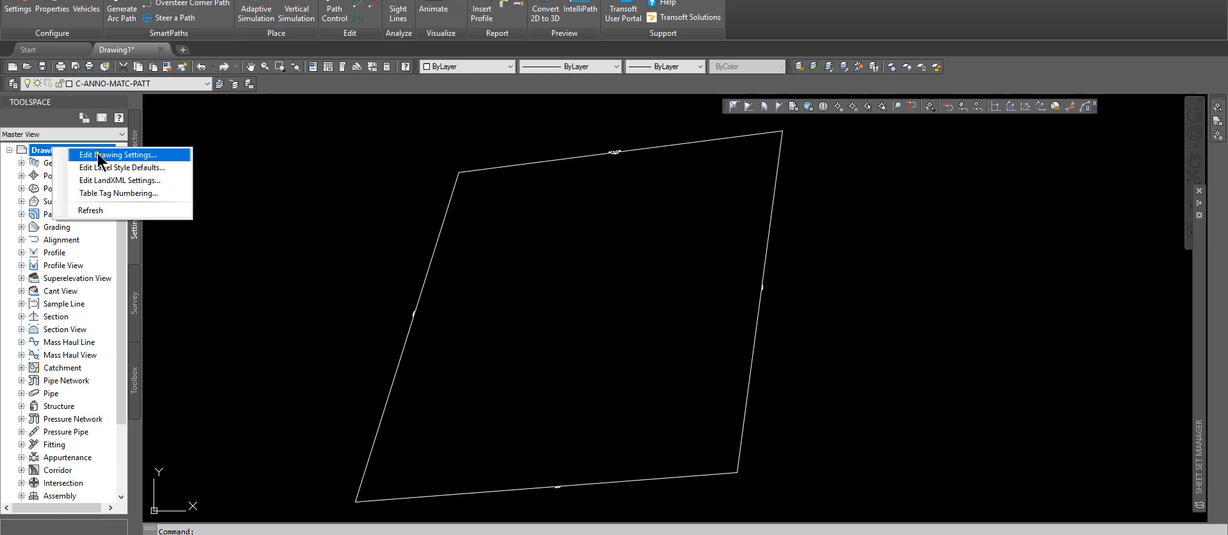
left_click(119, 154)
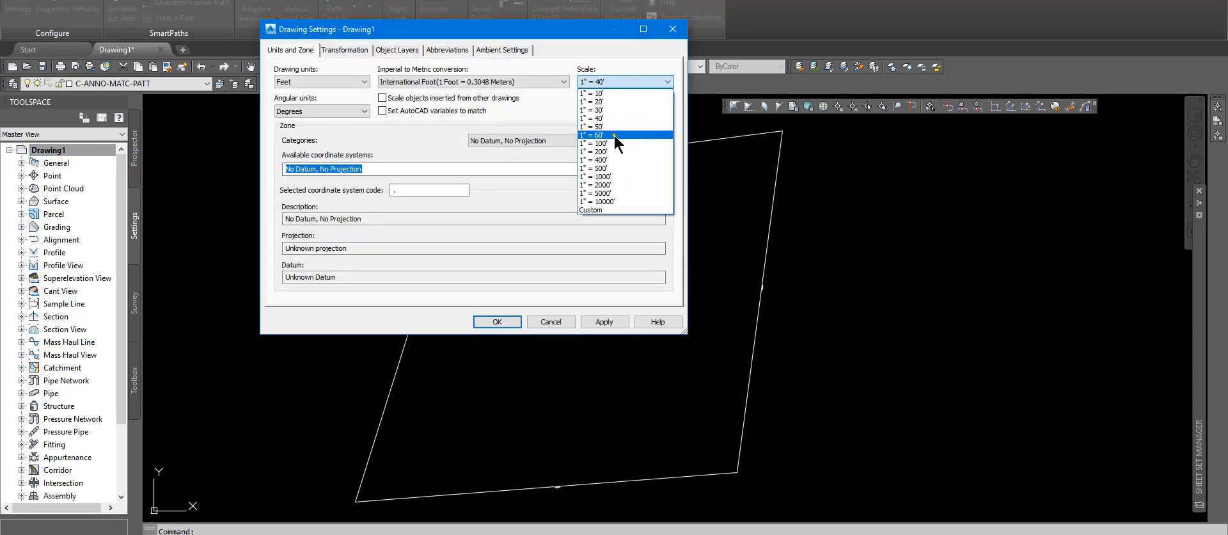
left_click(596, 151)
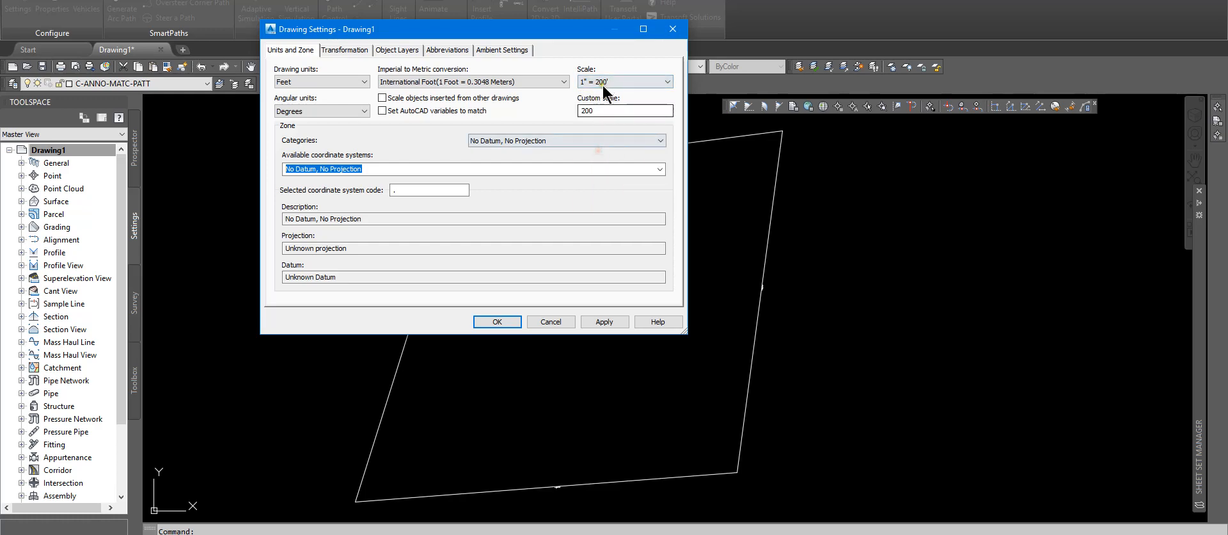
left_click(496, 321)
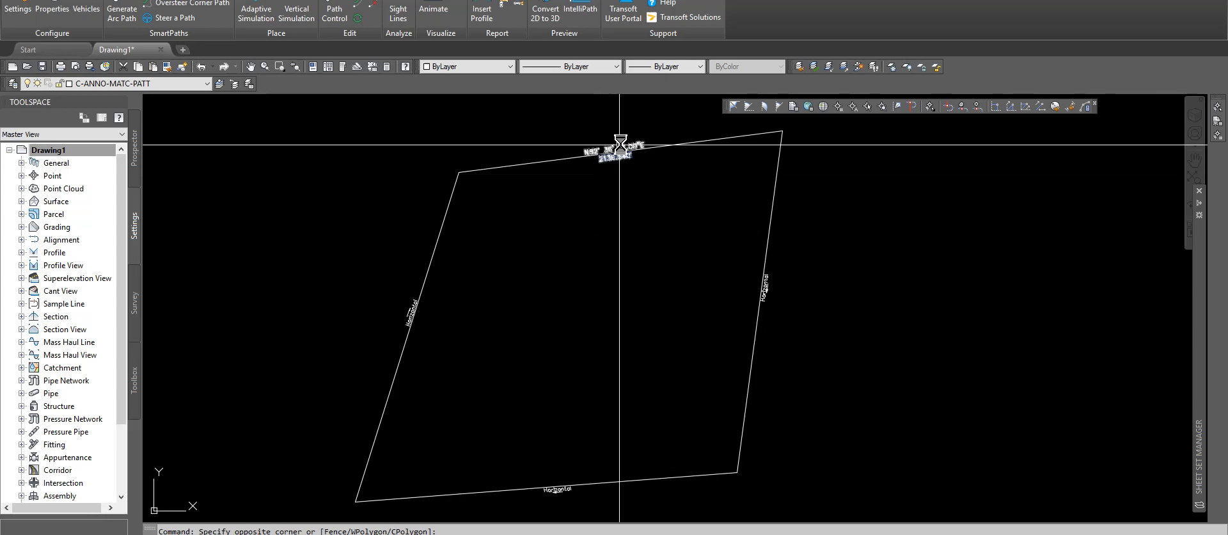
Step: Switch the right and left line labels to the Bearing over Distance style
right_click(764, 290)
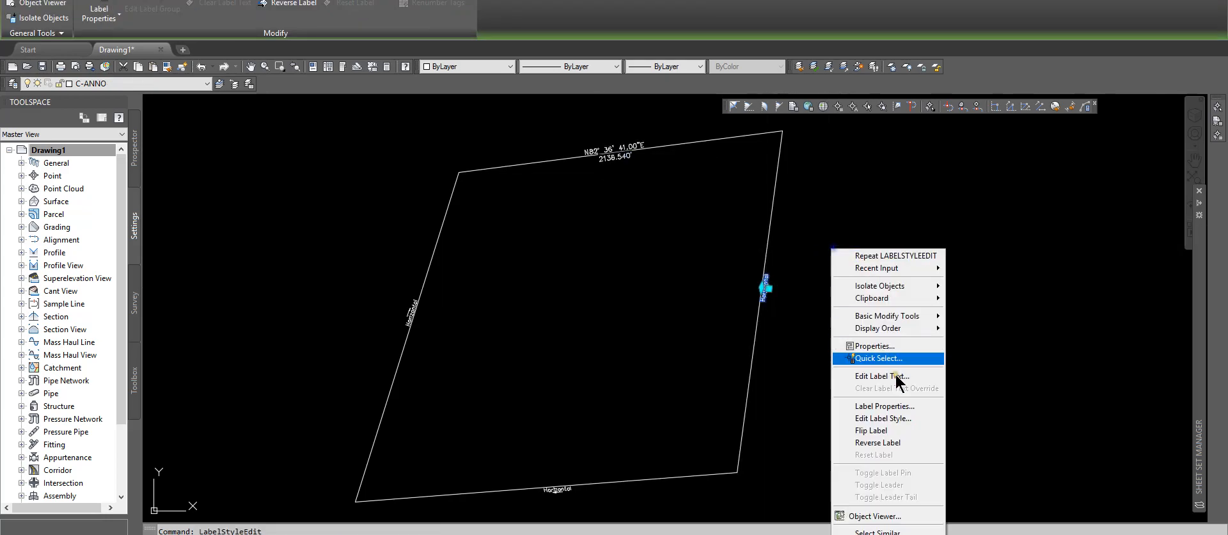
left_click(883, 418)
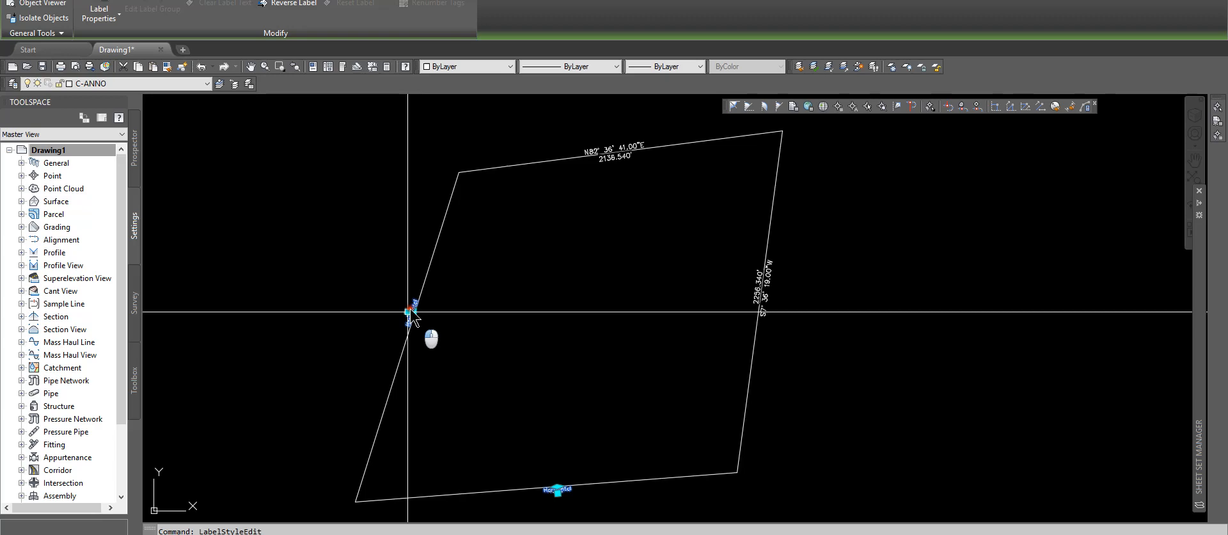
right_click(417, 313)
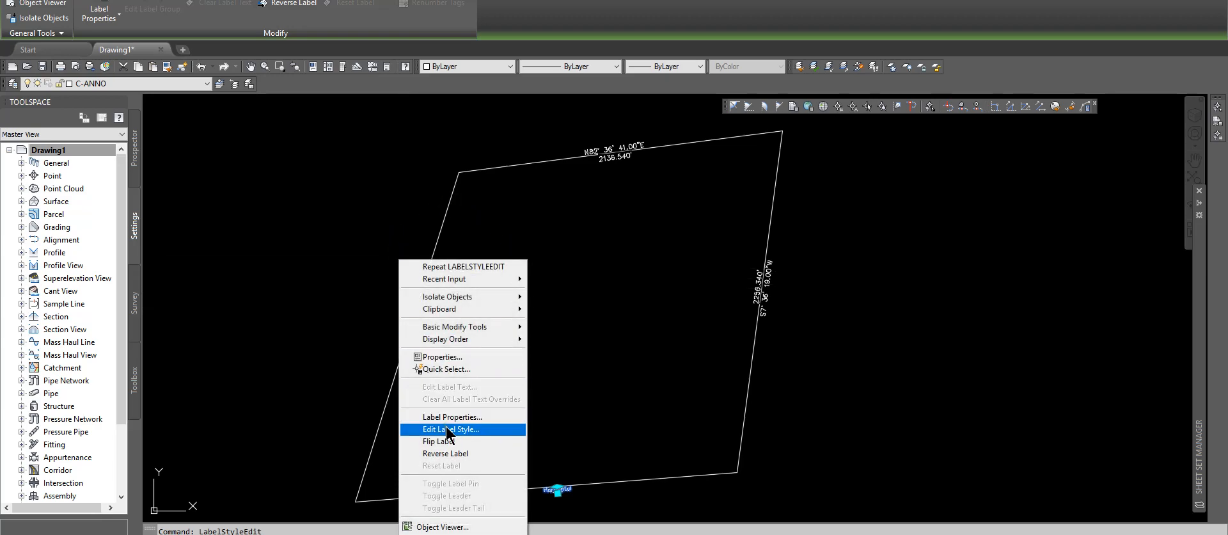
left_click(450, 429)
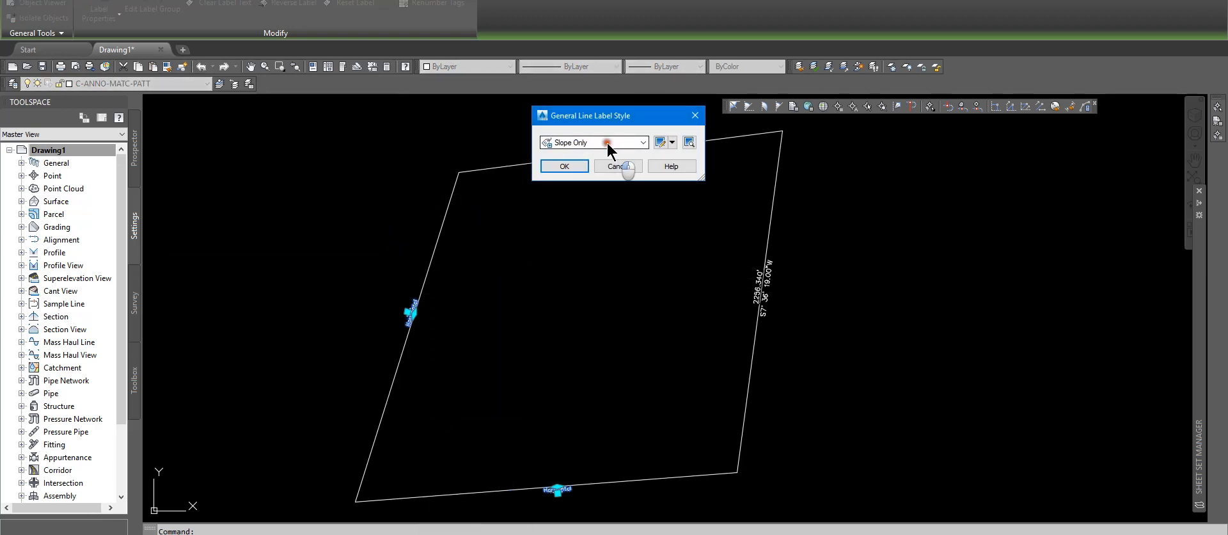
left_click(591, 142)
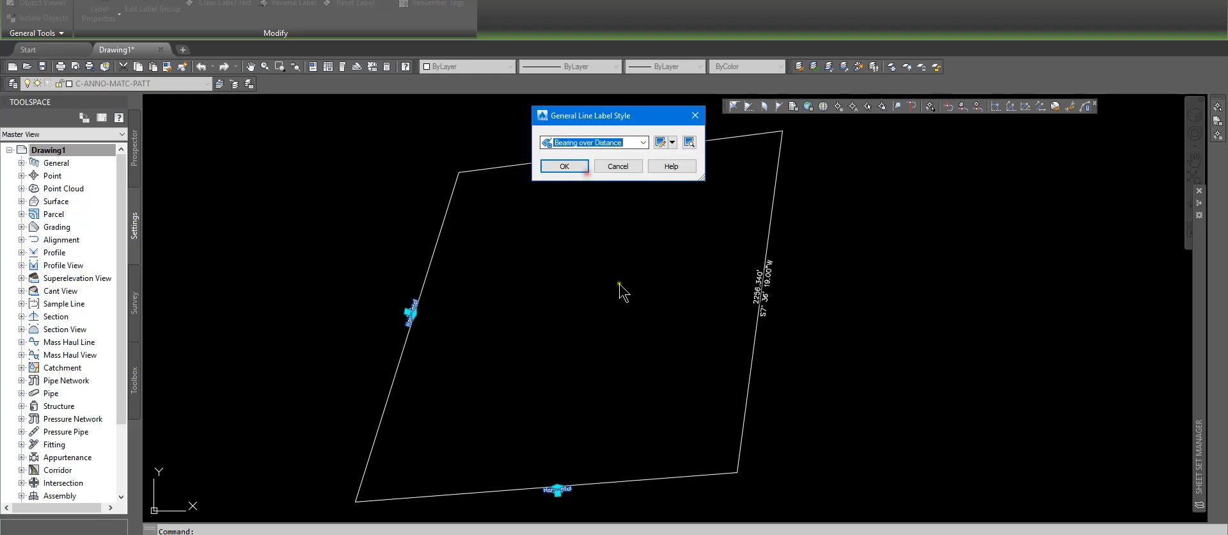
left_click(563, 166)
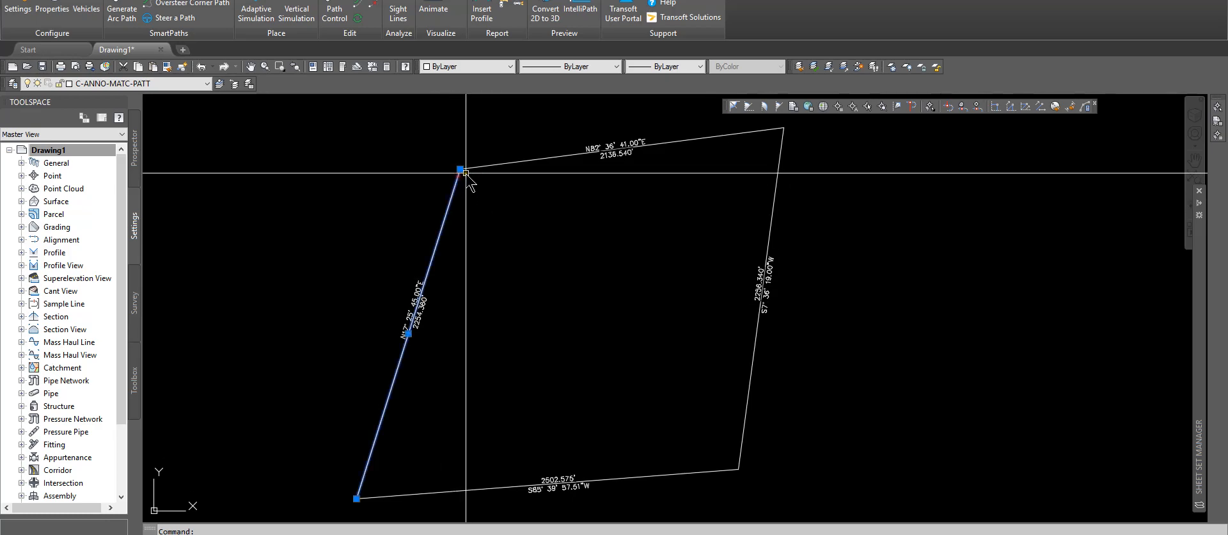
Step: Pick the parcel's upper-left corner grip to move it
left_click(462, 170)
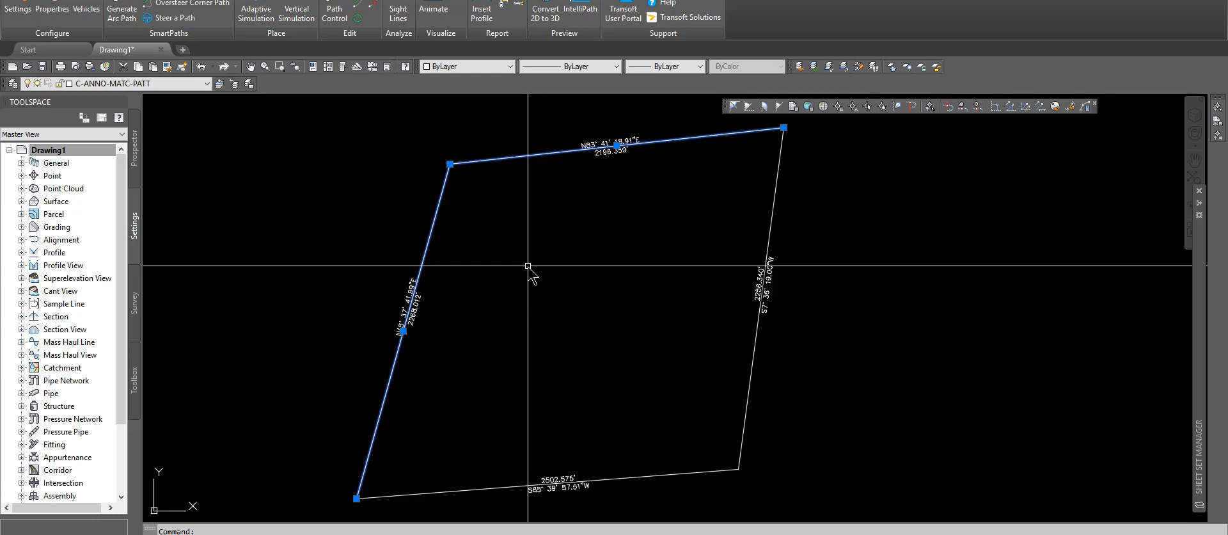
mouse_move(565, 286)
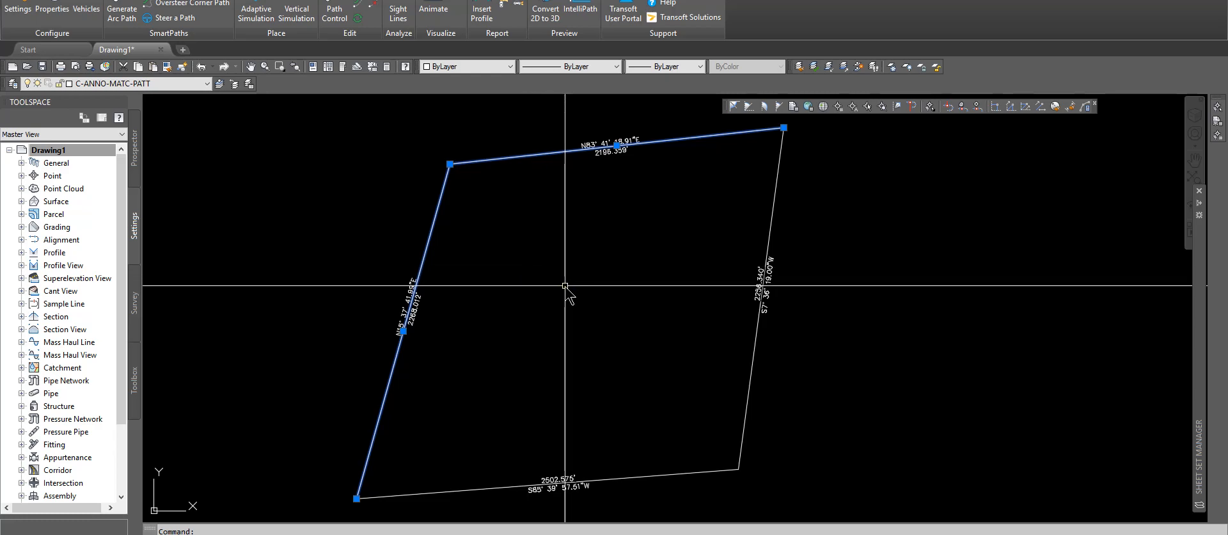
mouse_move(556, 300)
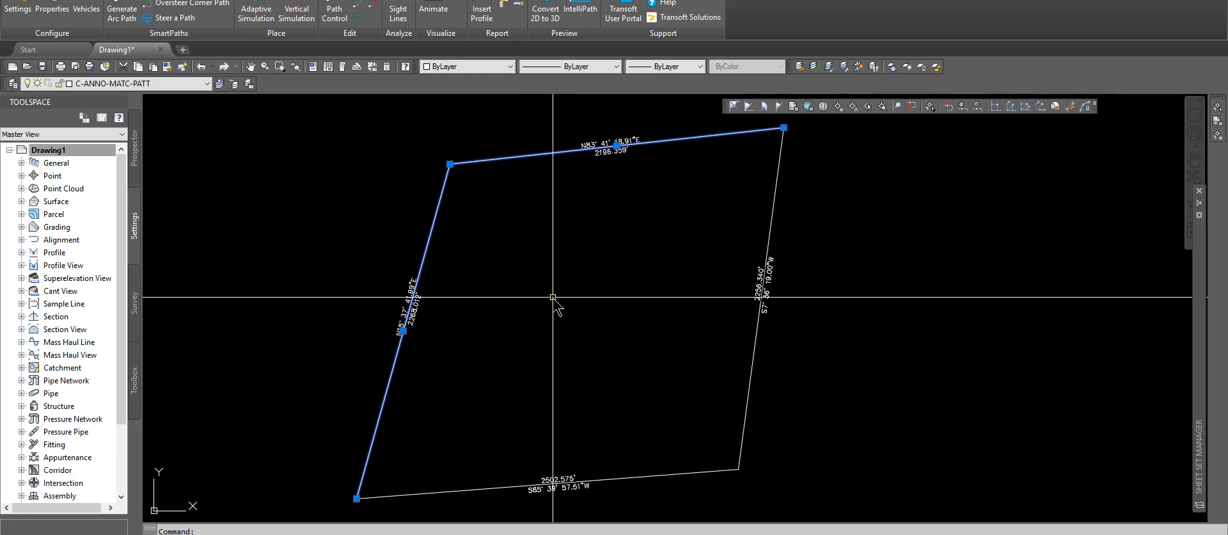